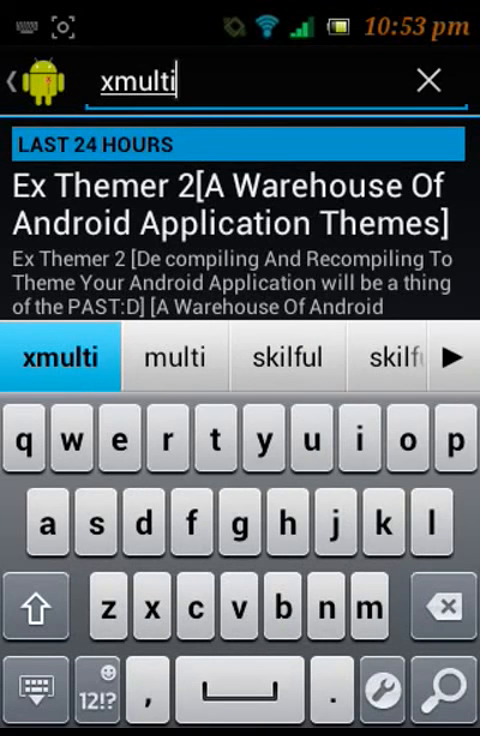
# Search the Download section for 'xmultiwind' to find the XMultiWindow module.
pyautogui.write('wi')
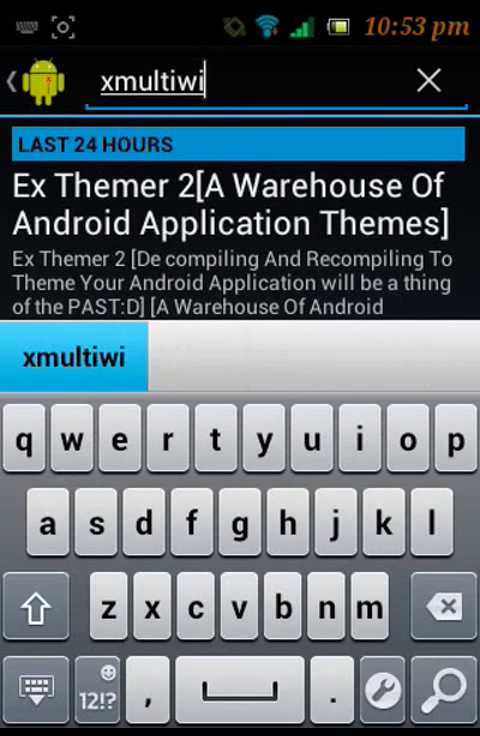
pyautogui.write('nd')
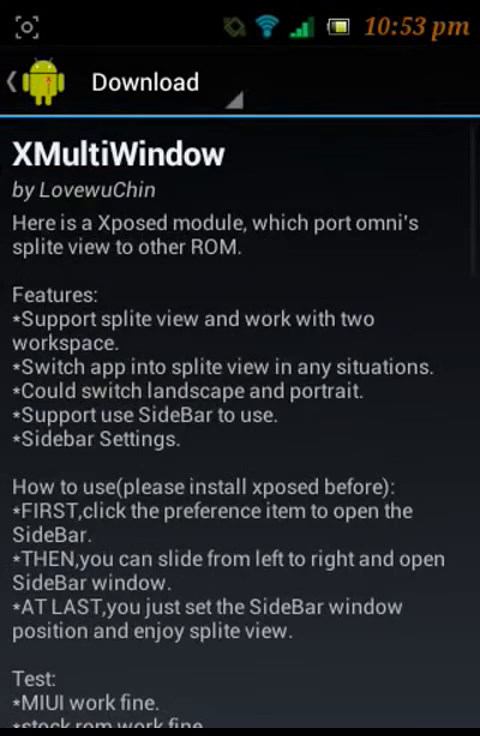
# Install XMultiWindow version 1.6.0 from the module's Versions list.
pyautogui.scroll(-3)
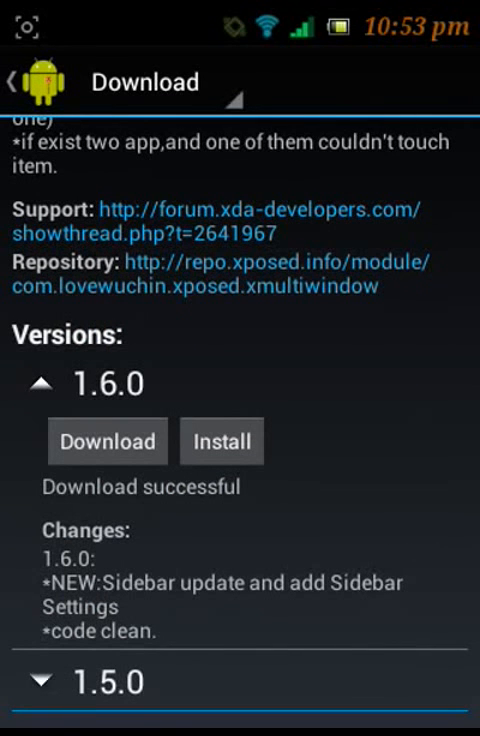
pyautogui.click(145, 81)
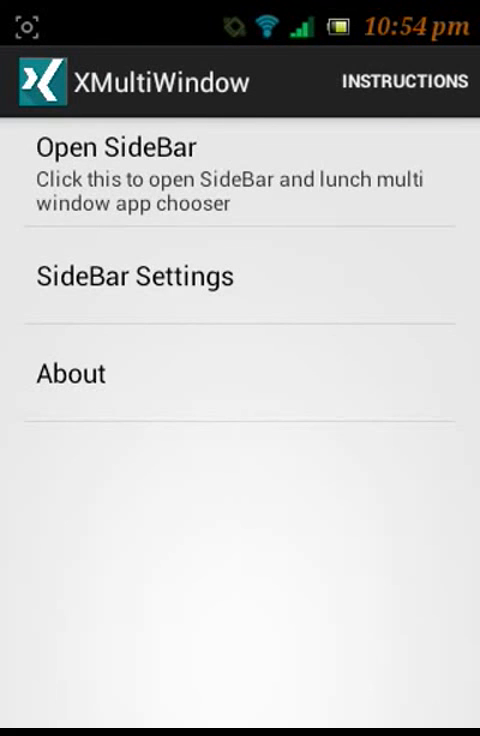
# Add Calculator, Calendar and Firefox to the SideBar app list.
pyautogui.click(134, 276)
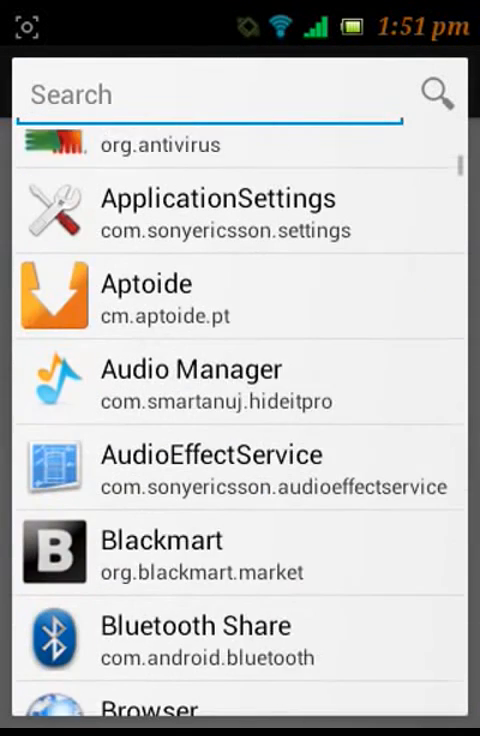
pyautogui.scroll(-3)
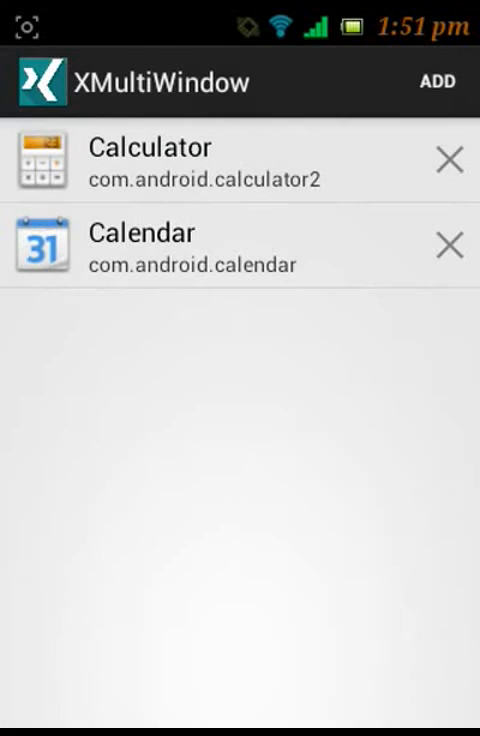
pyautogui.click(437, 82)
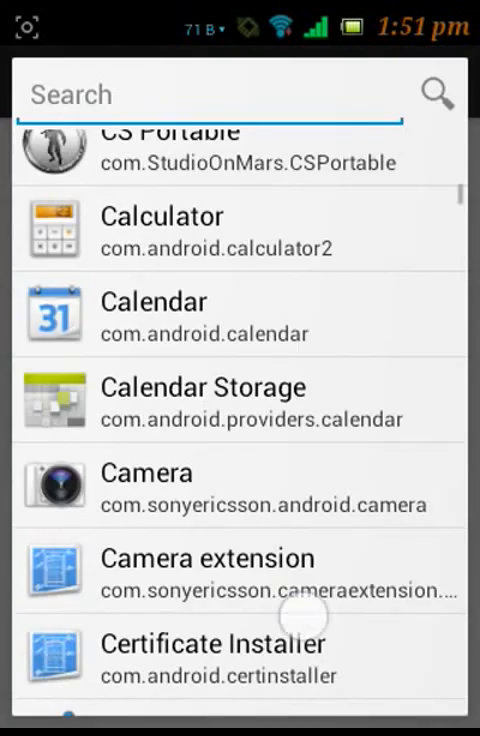
pyautogui.scroll(-3)
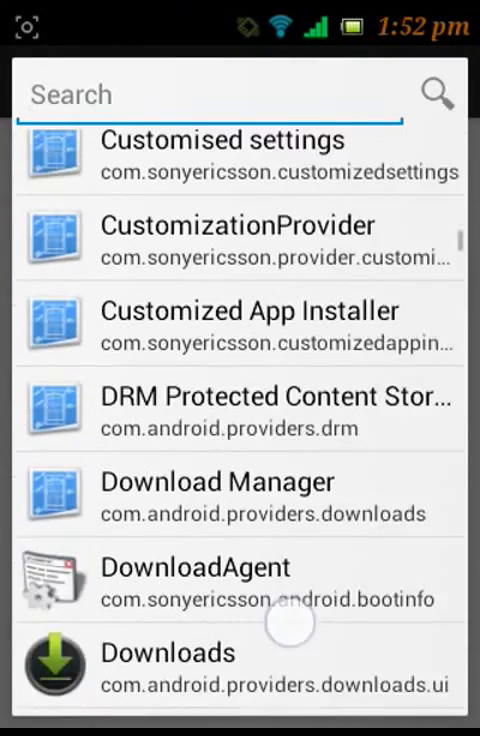
pyautogui.scroll(-3)
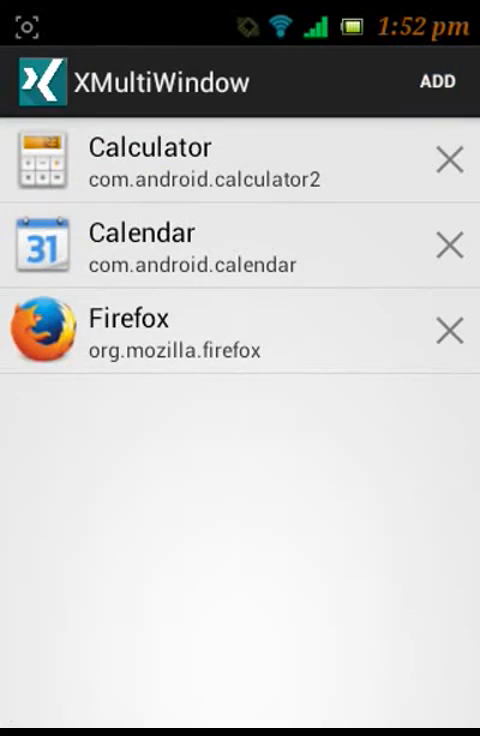
pyautogui.click(436, 82)
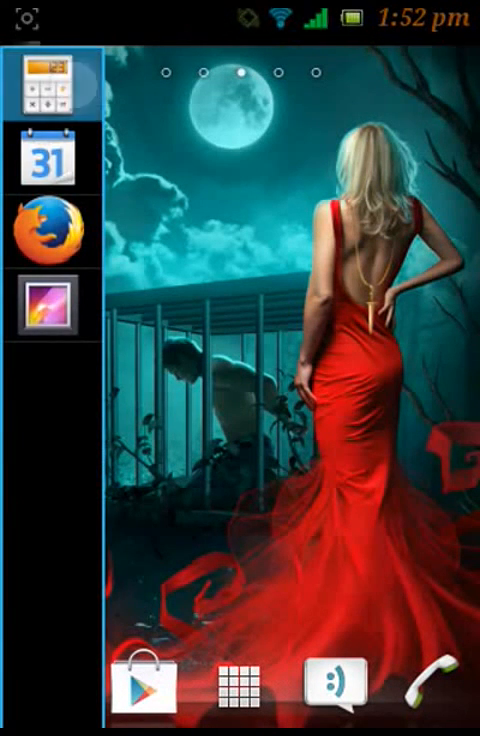
# Launch Calculator from the sidebar into a split-screen window.
pyautogui.click(46, 231)
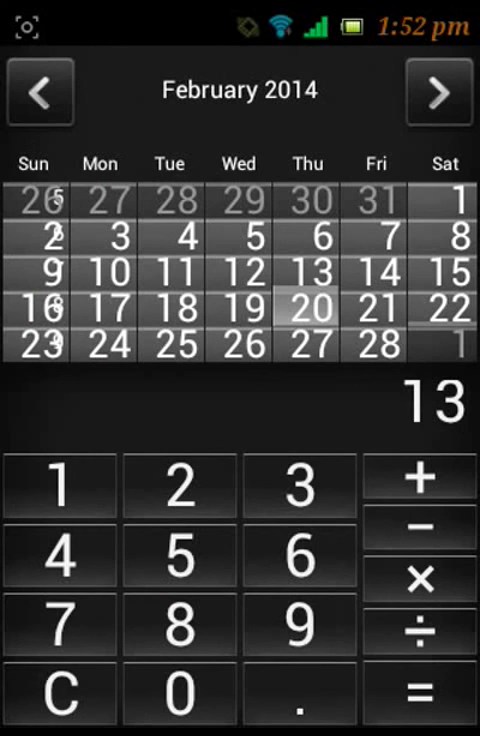
# Enter 13 plus a second number in Calculator, then select 11 February in Calendar.
pyautogui.click(418, 484)
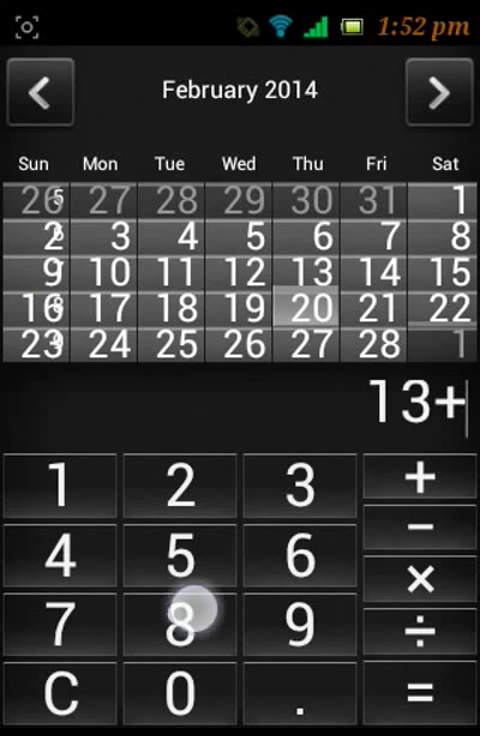
pyautogui.click(298, 485)
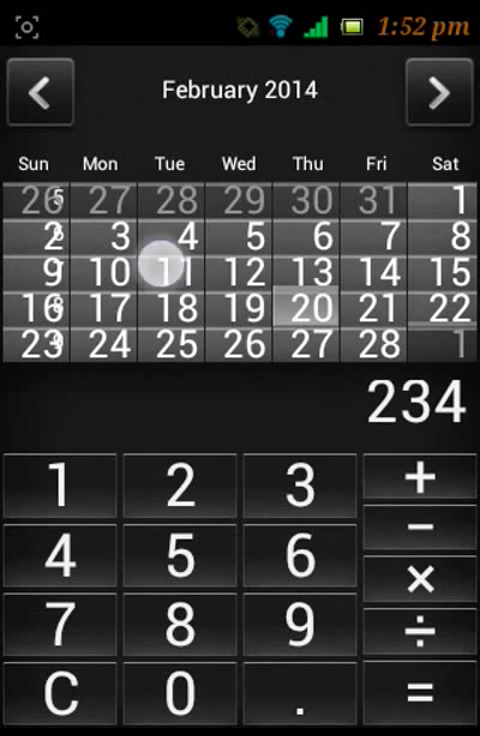
pyautogui.click(438, 92)
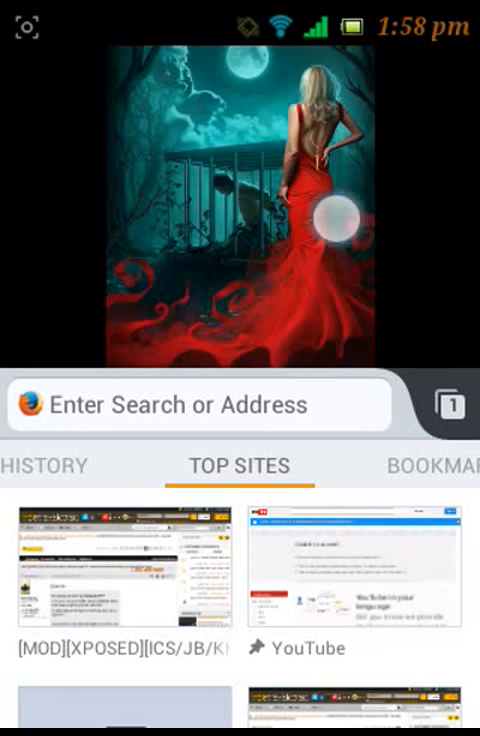
# Enter about:home in Firefox's address bar below the Gallery image.
pyautogui.click(200, 405)
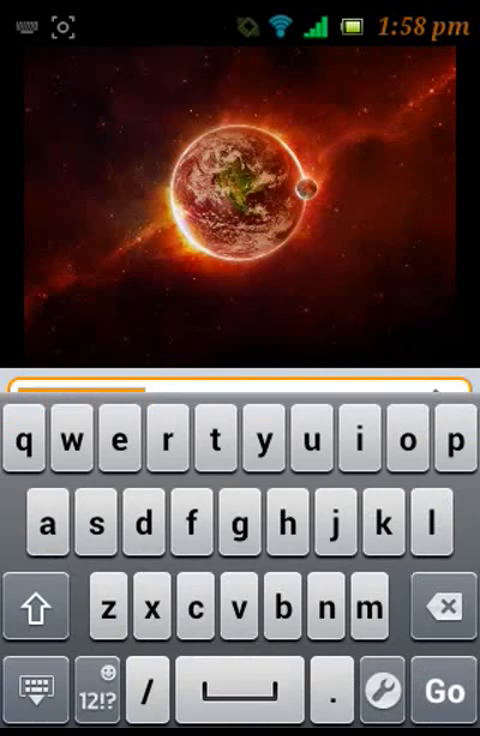
pyautogui.write('about:home')
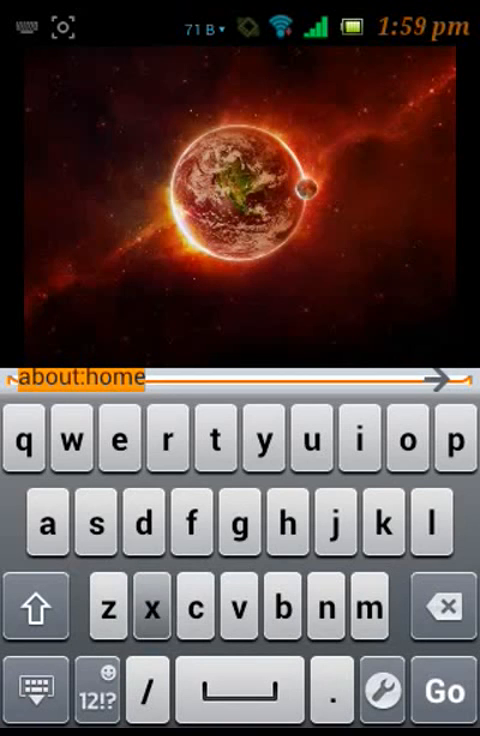